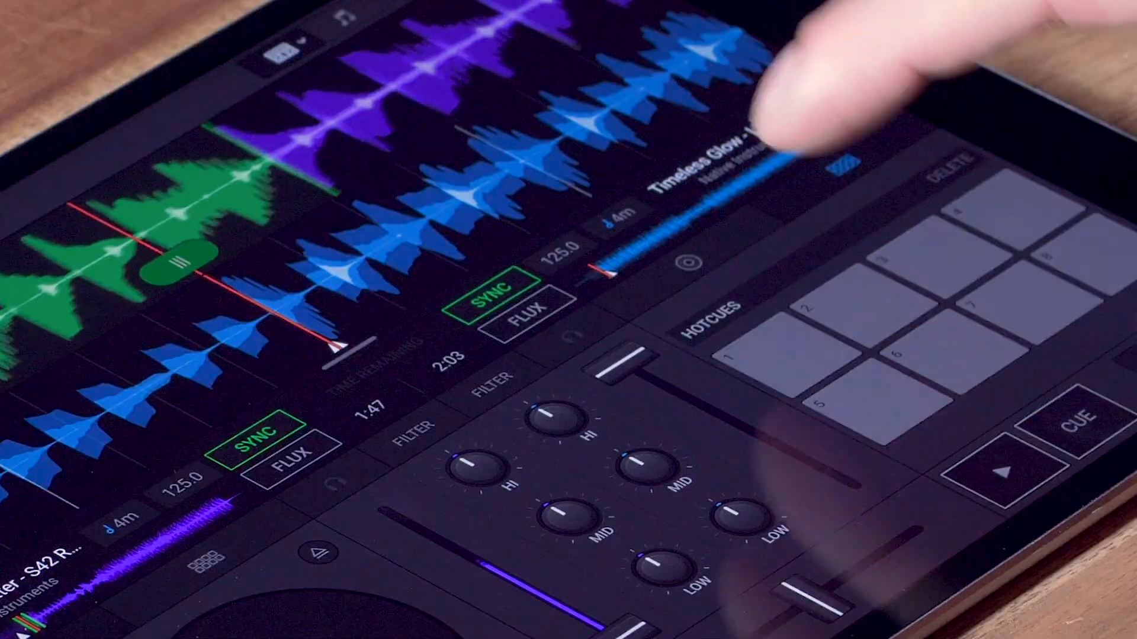
Step: Store a hot cue on an empty HOTCUES pad of the right deck
{"action": "left_click", "coordinate": [765, 365]}
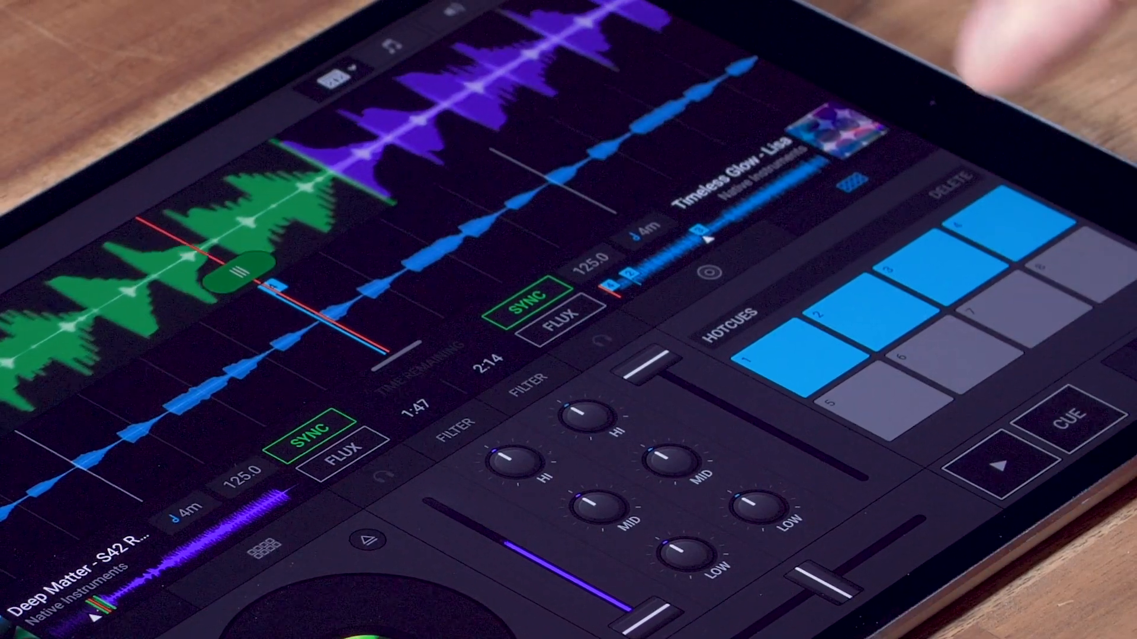
Step: Jump the Timeless Glow track to a saved hot cue point
{"action": "left_click", "coordinate": [1001, 464]}
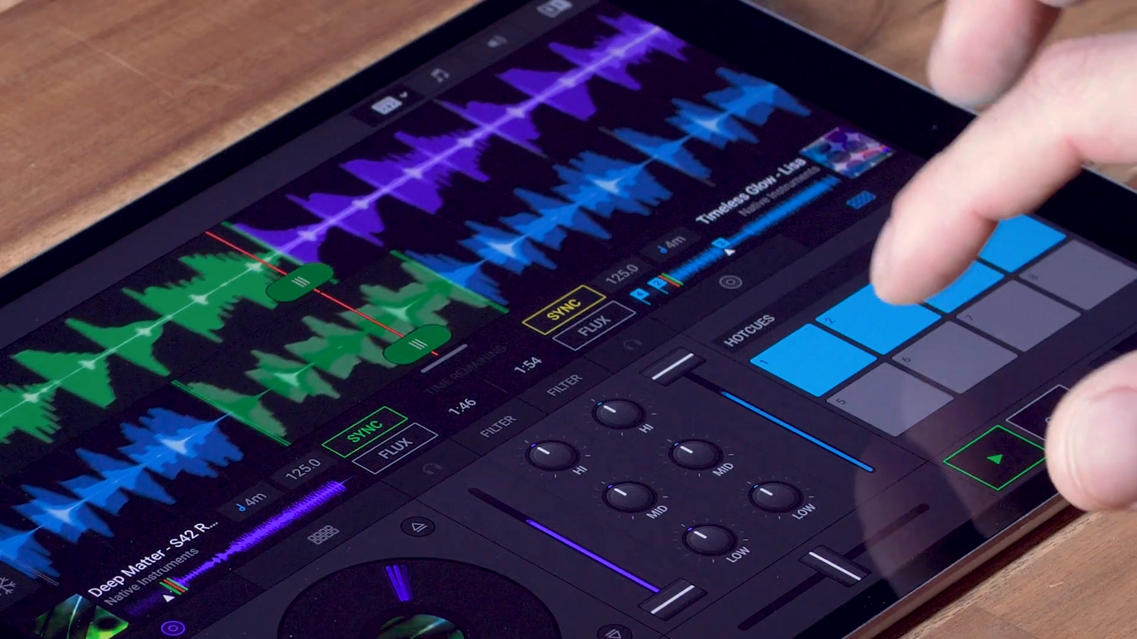
{"action": "left_click", "coordinate": [862, 388]}
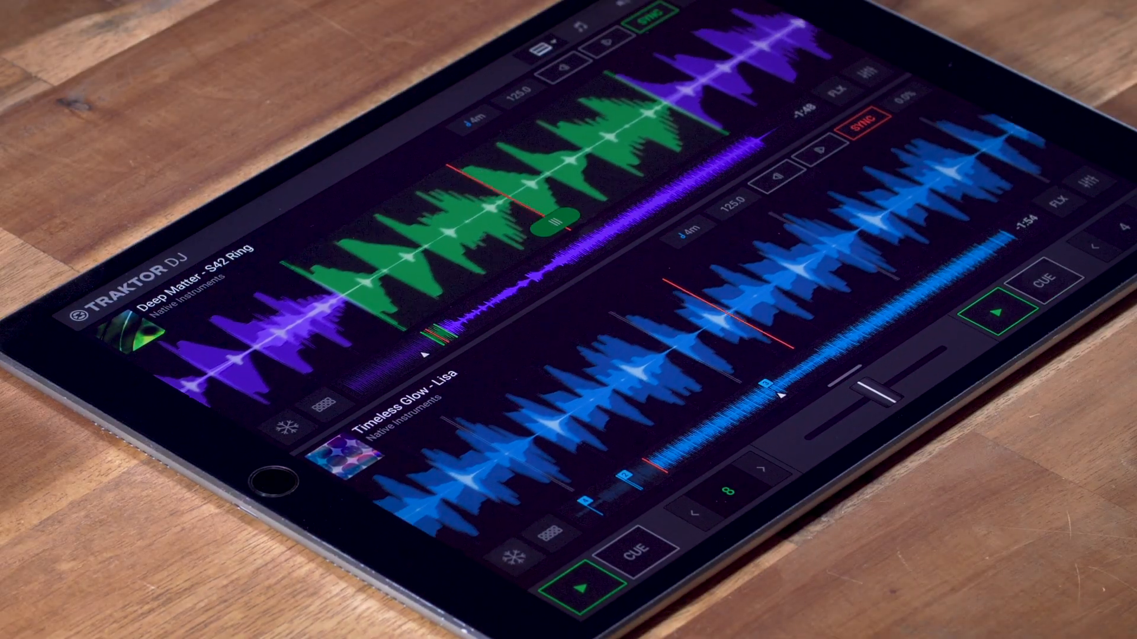
Step: Enable the snowflake Freeze button on the lower Timeless Glow deck
{"action": "left_click", "coordinate": [512, 549]}
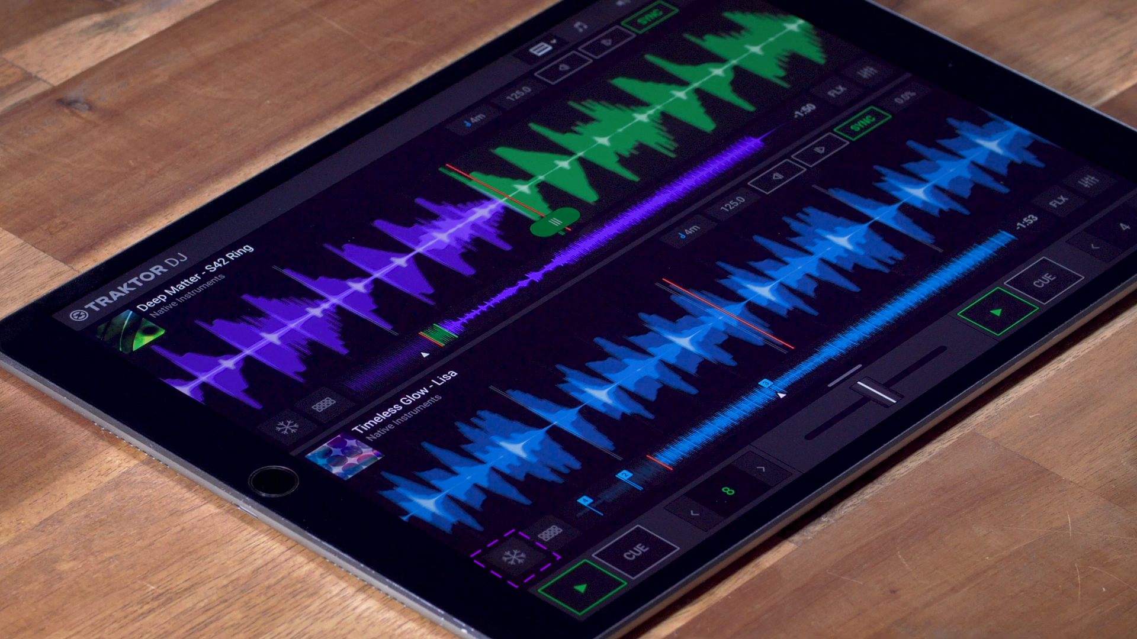